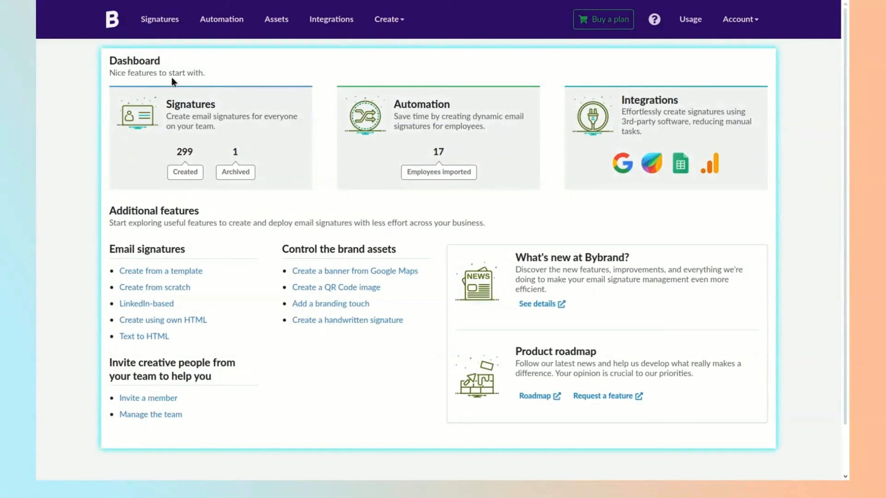
pyautogui.moveTo(696, 111)
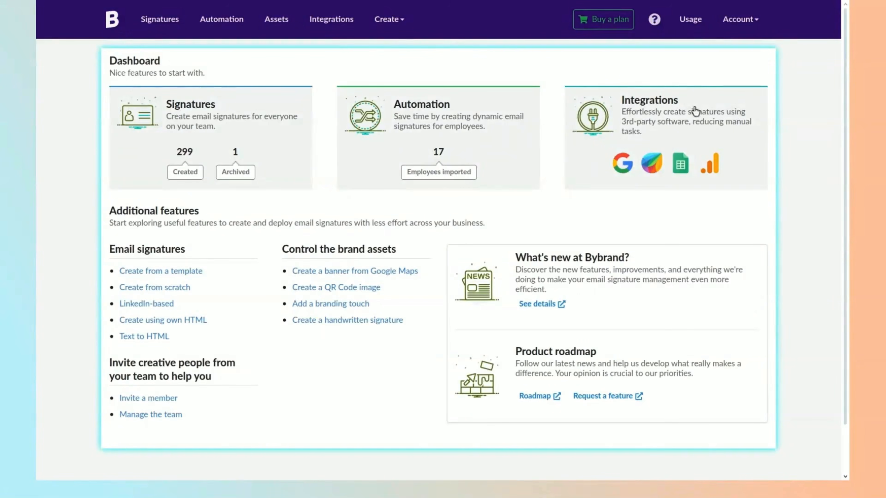
# Show the Integrations page with Zoho CRM listed as connected
pyautogui.click(331, 19)
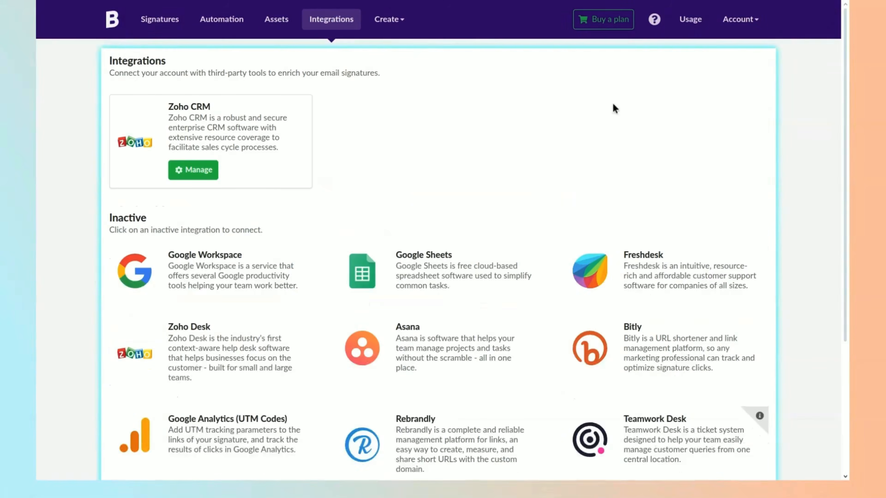
pyautogui.moveTo(237, 239)
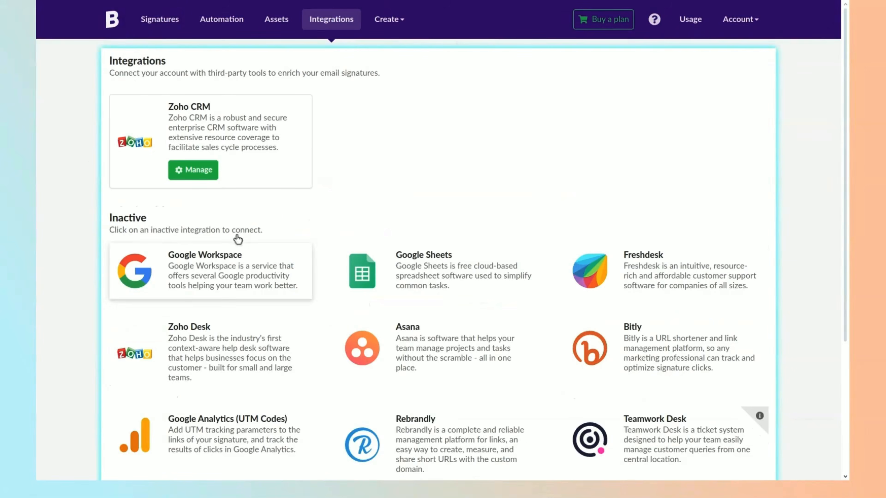
pyautogui.moveTo(281, 161)
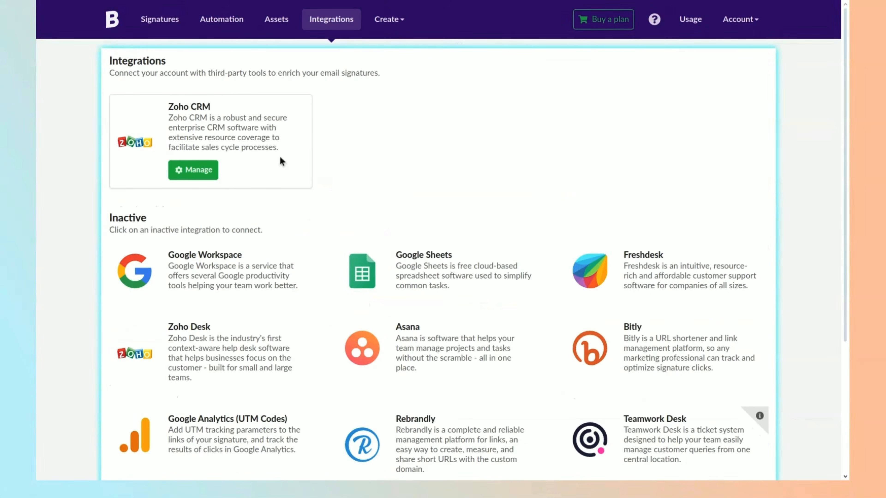
pyautogui.moveTo(222, 46)
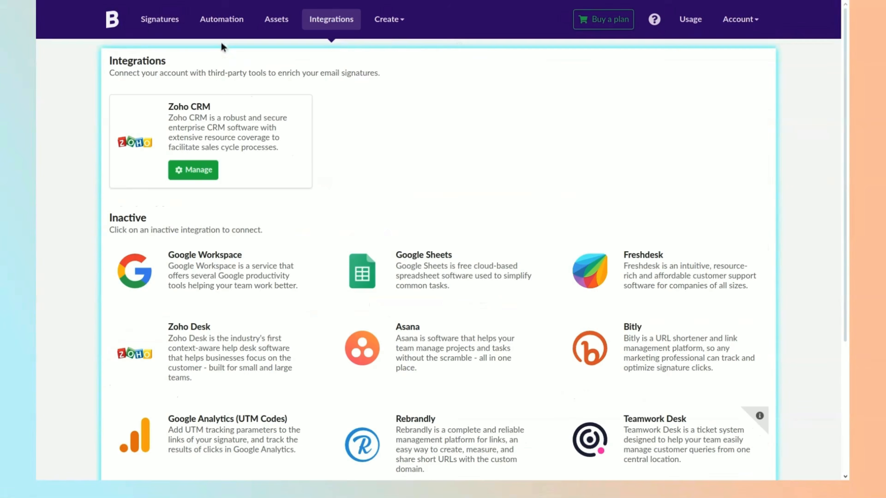
# Create a department named 'Sales Team - Zoho CRM' under Automation and continue to user import
pyautogui.click(221, 18)
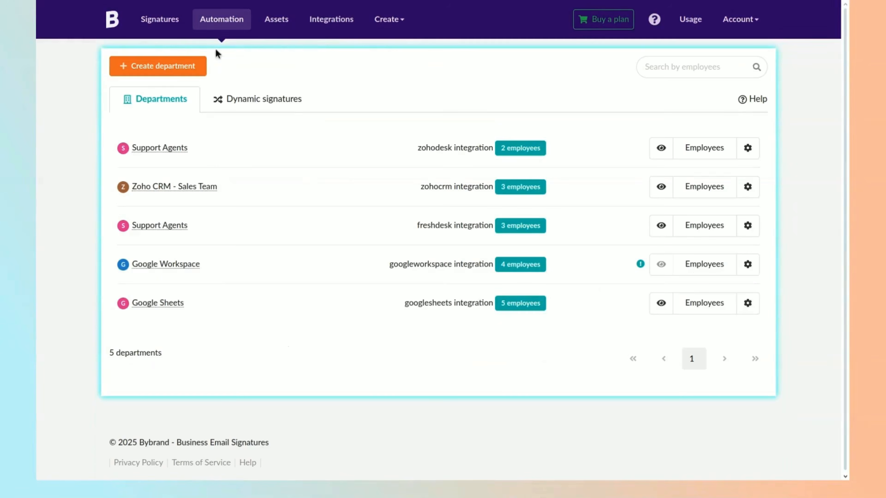
pyautogui.moveTo(181, 74)
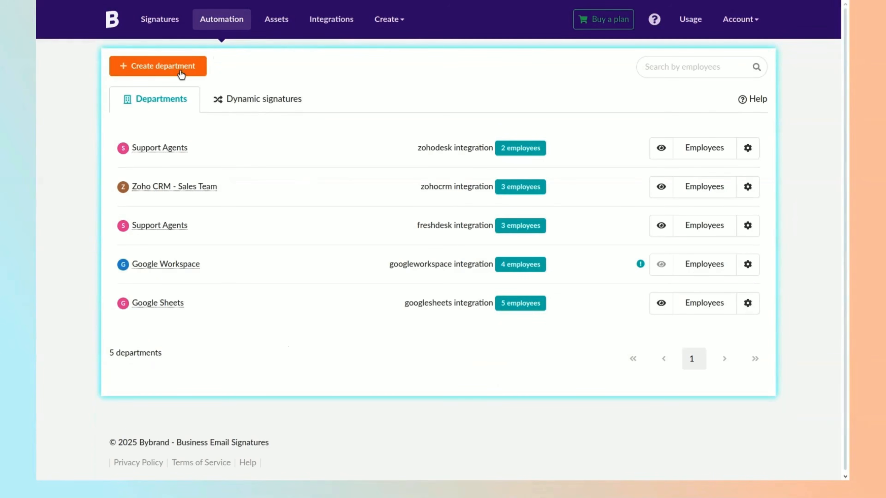
pyautogui.click(157, 66)
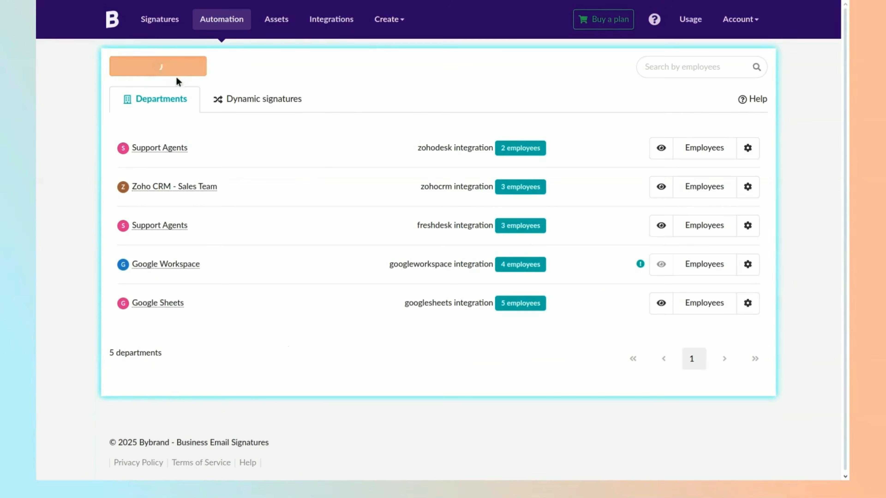
pyautogui.click(158, 66)
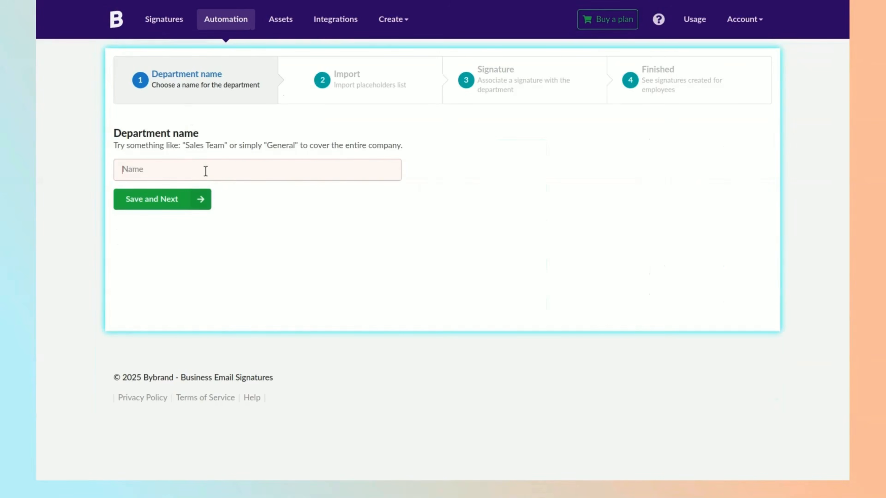
pyautogui.write('Sales Team')
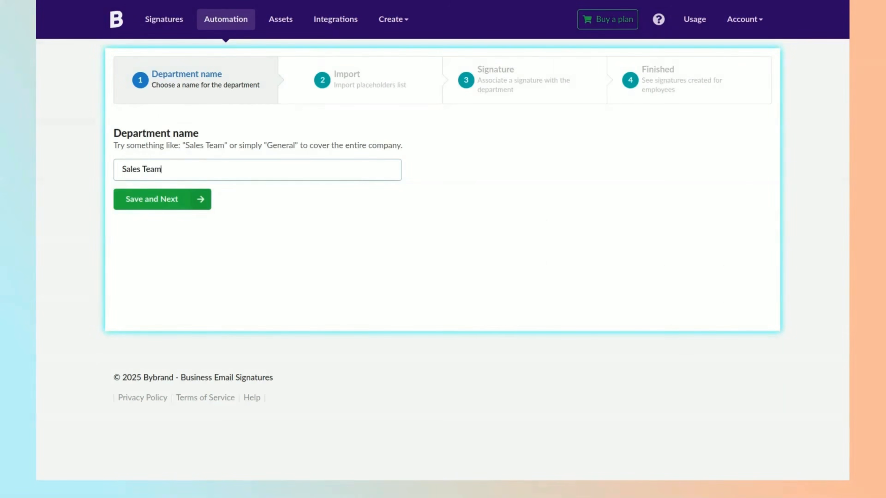
pyautogui.write('- Zoho')
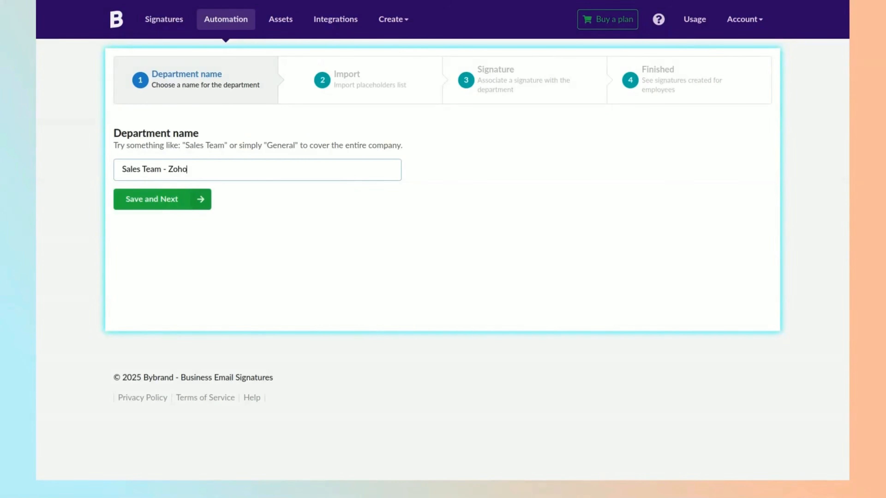
pyautogui.click(162, 199)
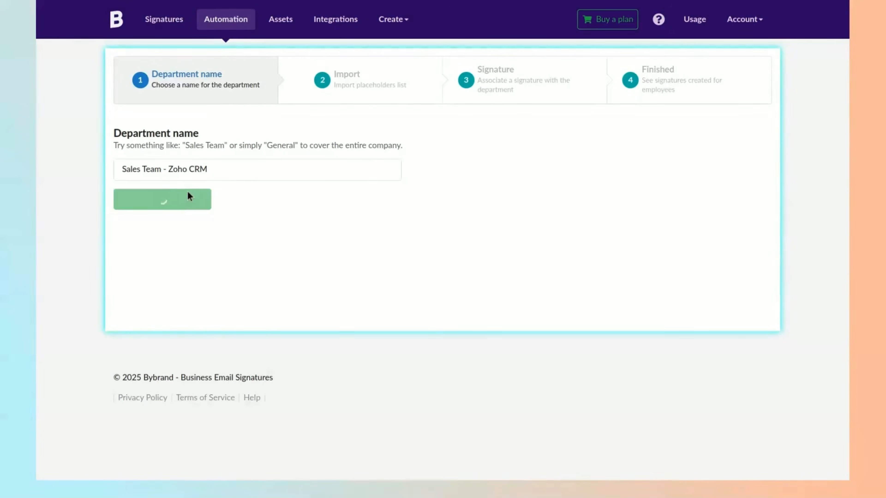
pyautogui.click(162, 198)
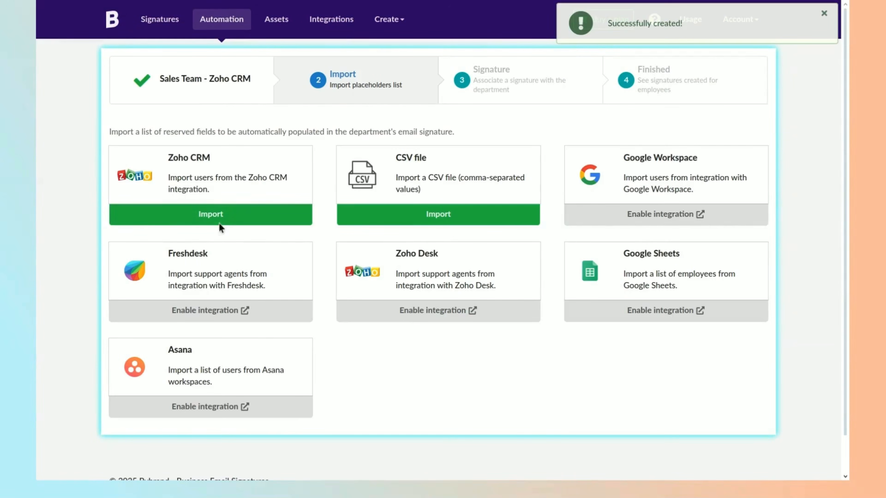
# Import all three Zoho CRM users into the department by loading all users and selecting them all
pyautogui.click(210, 214)
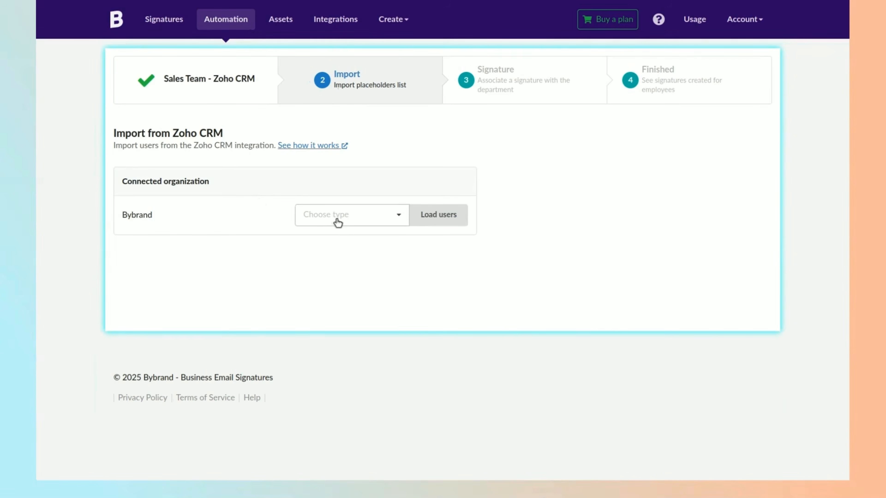
pyautogui.click(347, 214)
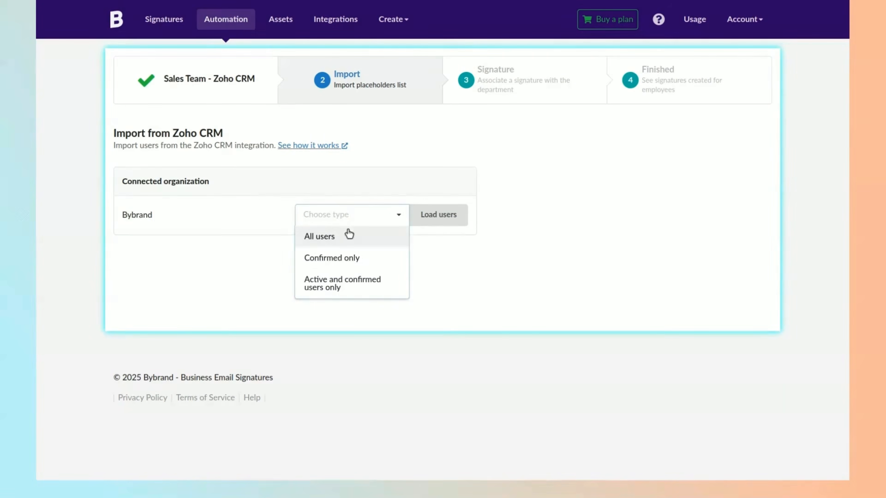
pyautogui.click(319, 236)
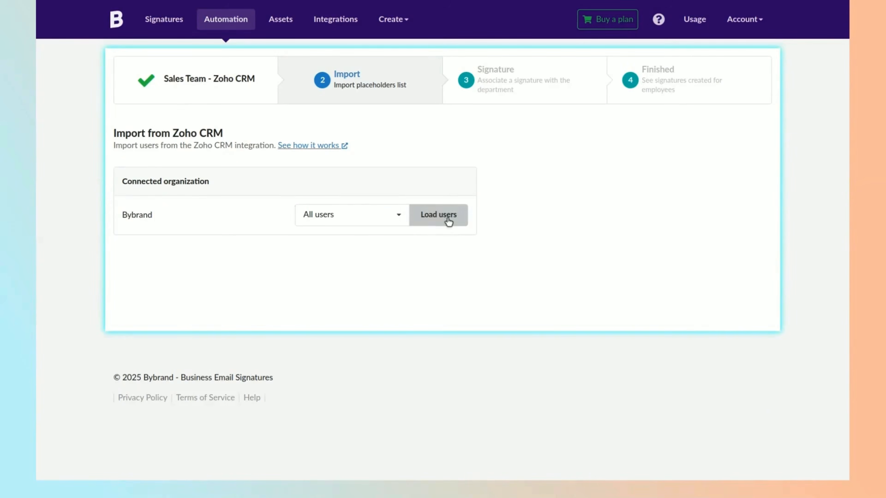
pyautogui.click(439, 215)
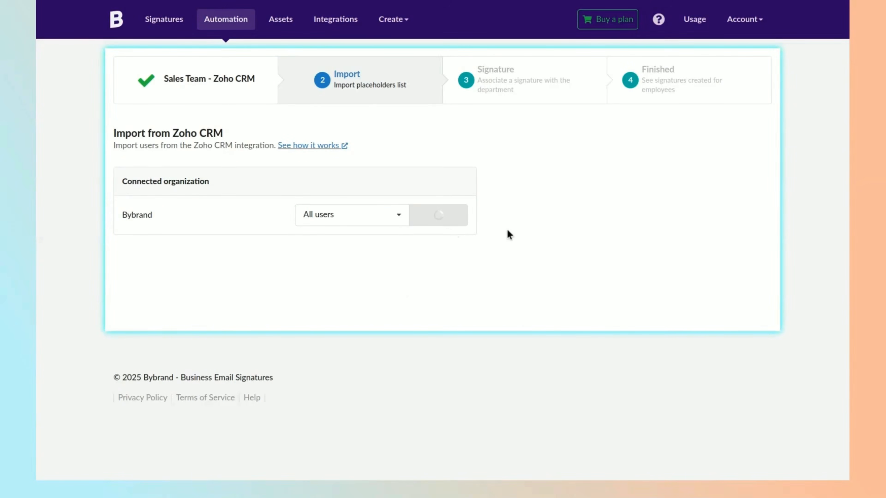
pyautogui.click(438, 215)
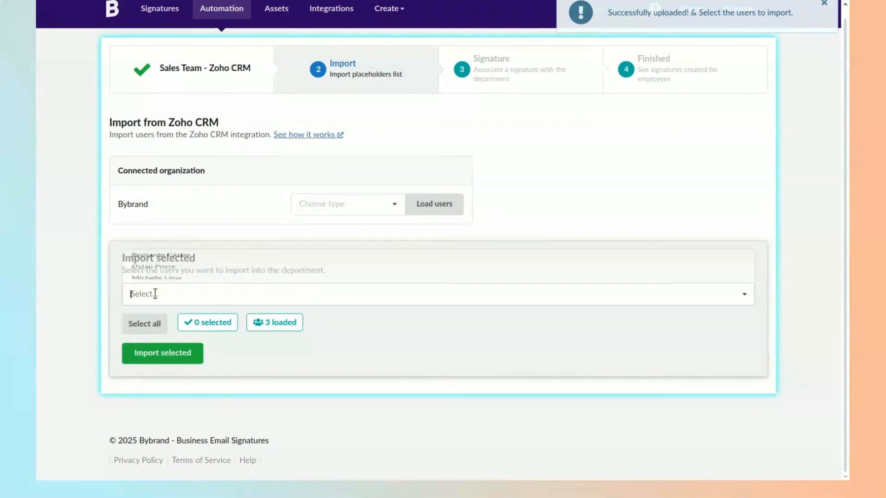
pyautogui.click(144, 323)
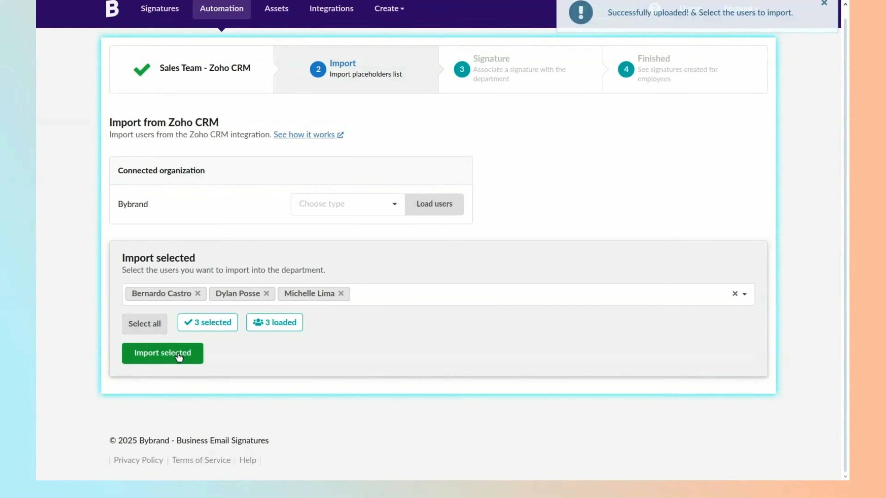
pyautogui.click(162, 353)
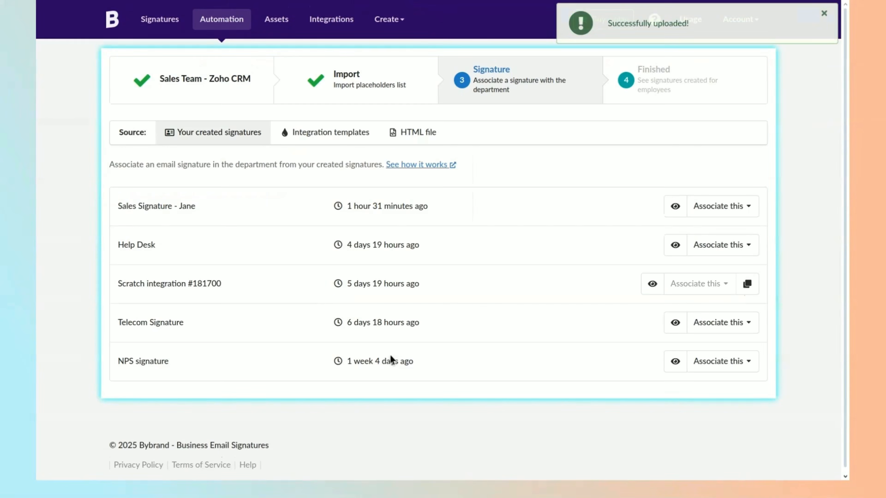
pyautogui.moveTo(192, 166)
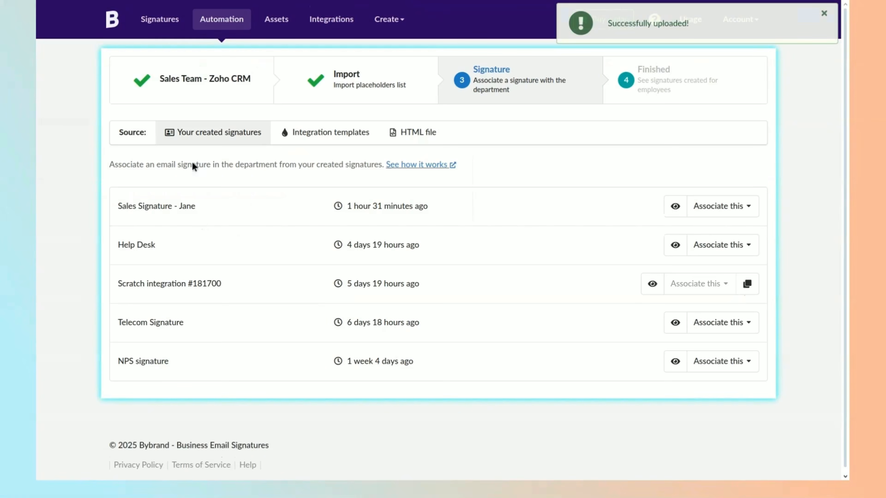
pyautogui.moveTo(674, 206)
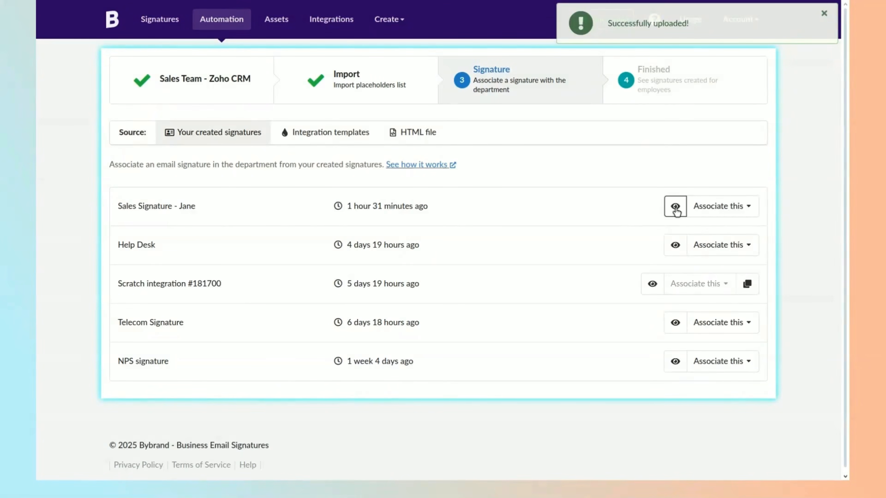
# Preview the Sales Signature - Jane signature, then browse the integration templates toward LIGHT STUDIO
pyautogui.click(674, 206)
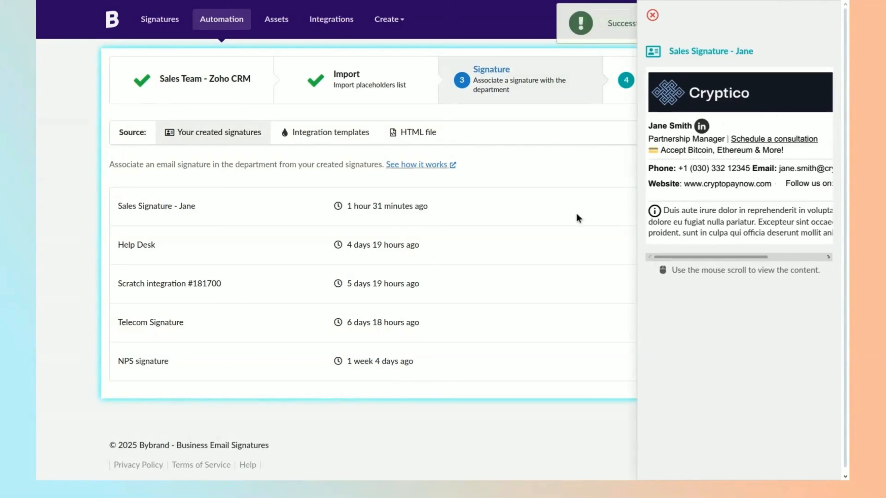
pyautogui.click(651, 15)
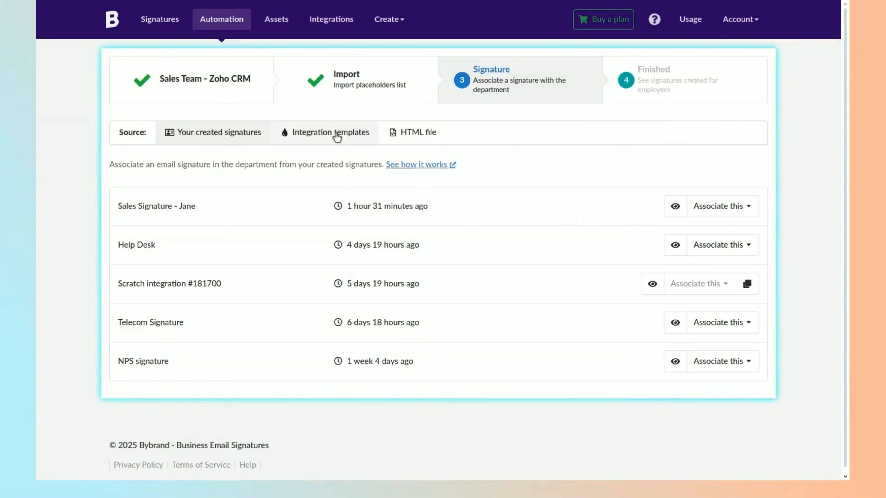
pyautogui.click(330, 133)
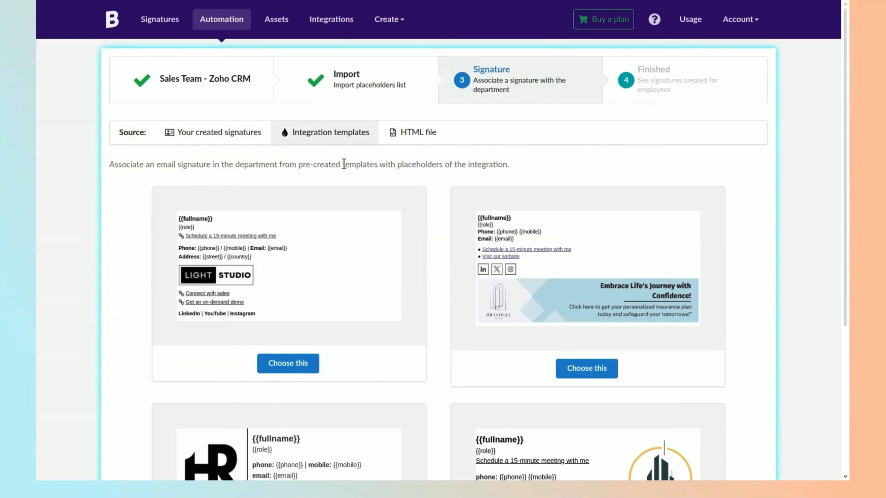
pyautogui.scroll(-3)
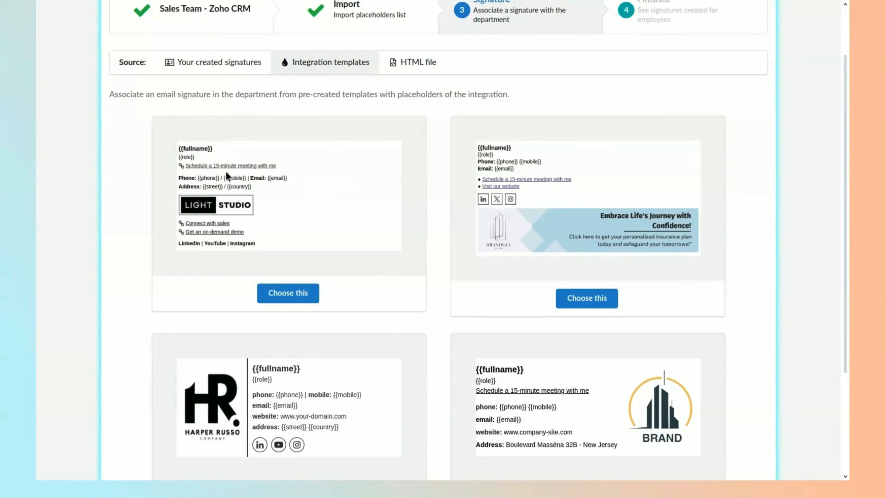
pyautogui.scroll(-3)
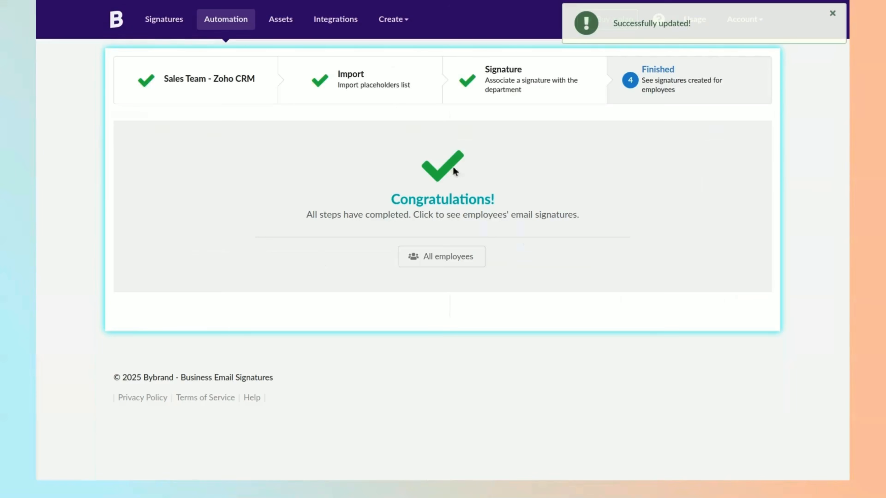
pyautogui.click(441, 256)
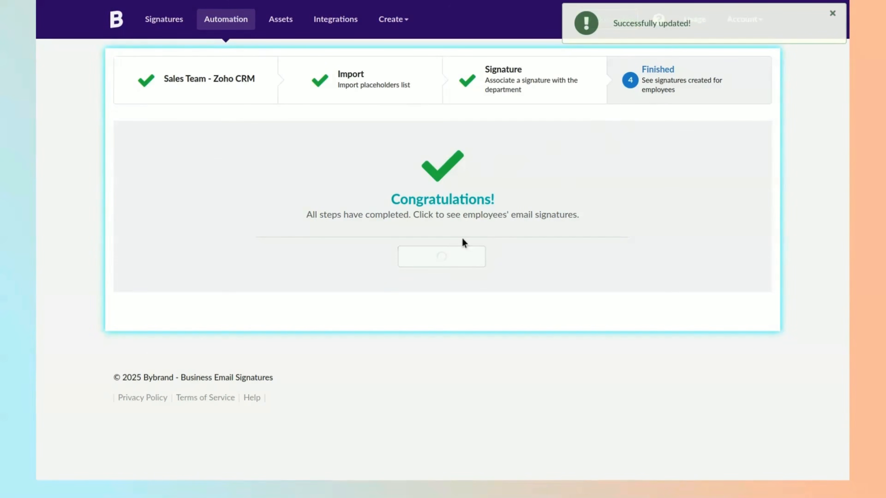
pyautogui.click(441, 255)
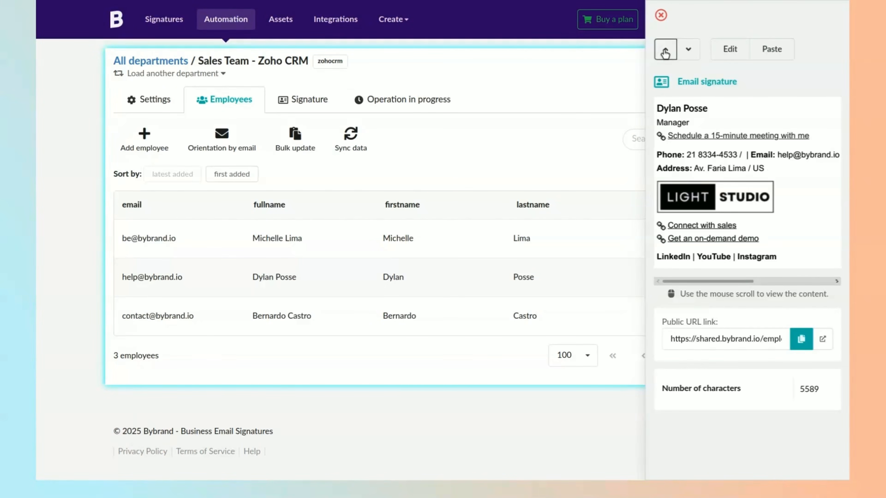
pyautogui.click(659, 15)
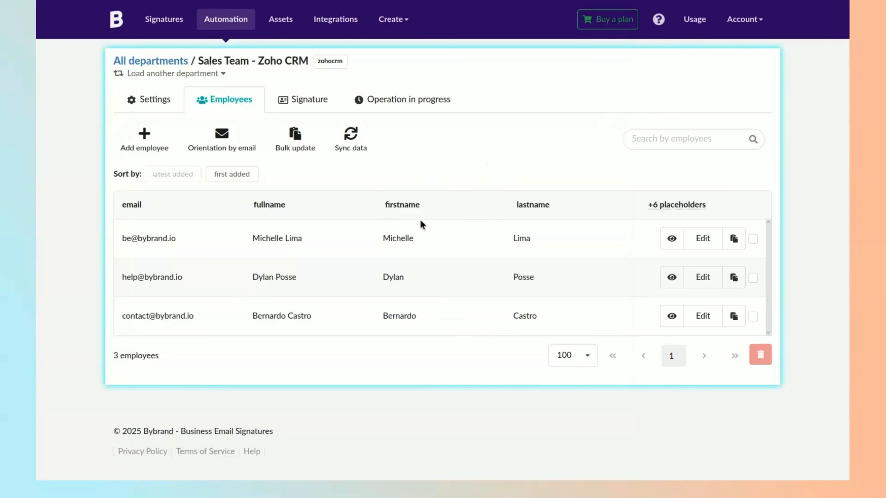
pyautogui.moveTo(294, 139)
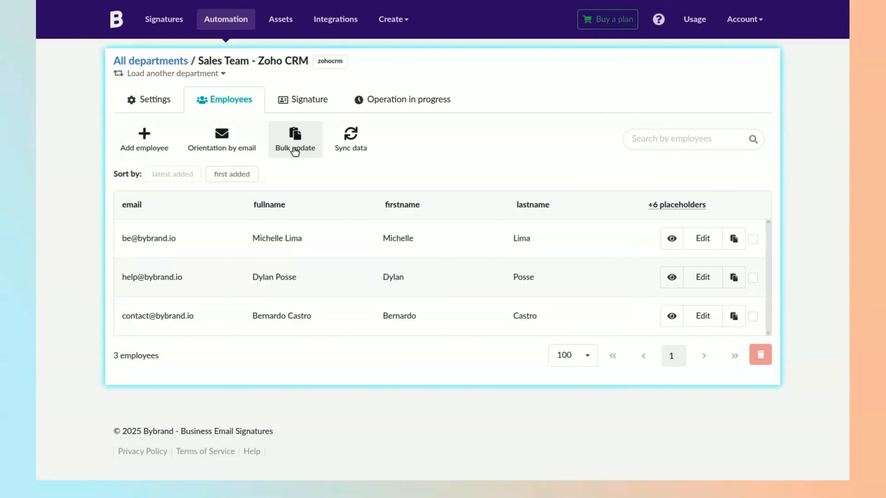
# Bulk-update signatures for all employees and confirm the Zoho CRM update job succeeded
pyautogui.click(294, 138)
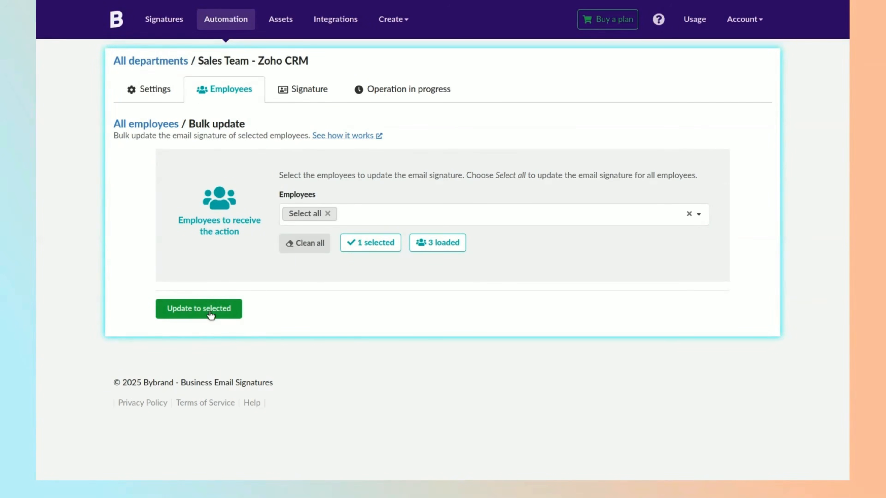
pyautogui.click(198, 309)
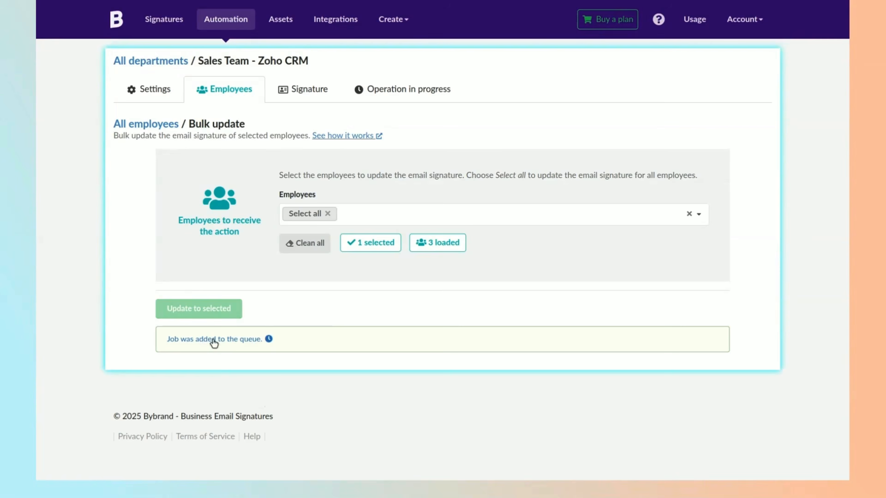
pyautogui.click(402, 88)
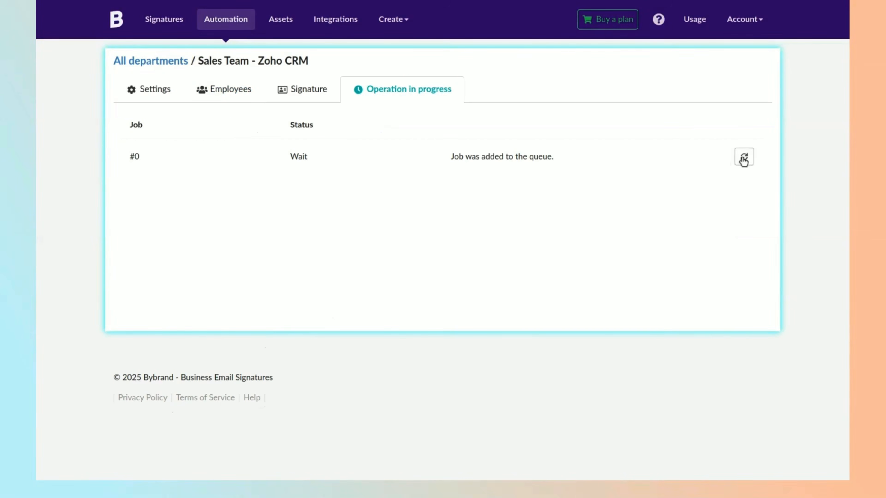
pyautogui.click(743, 157)
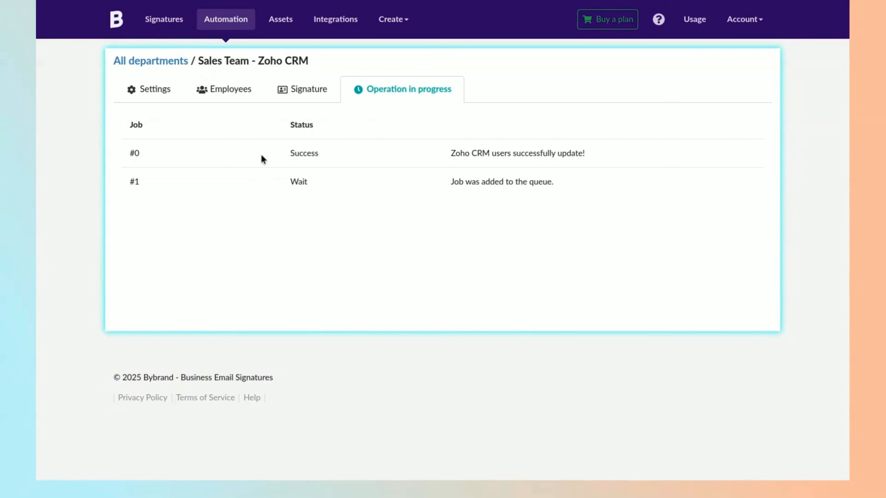
pyautogui.click(224, 89)
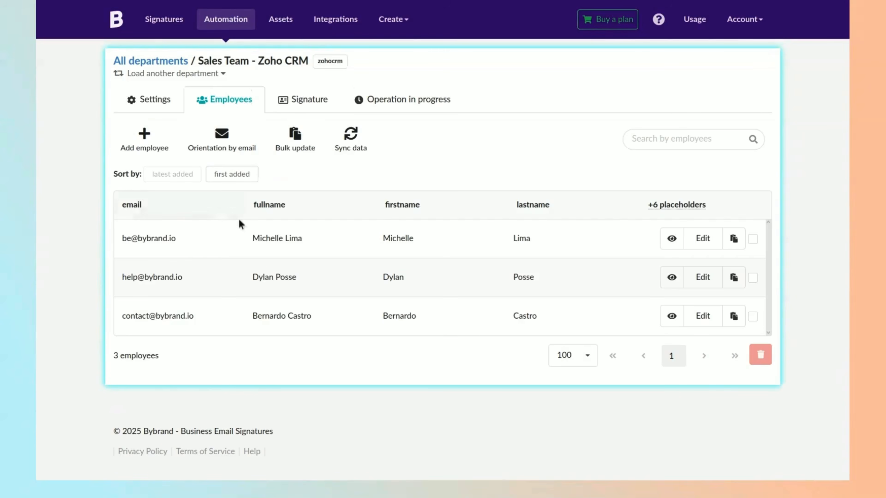
pyautogui.moveTo(702, 238)
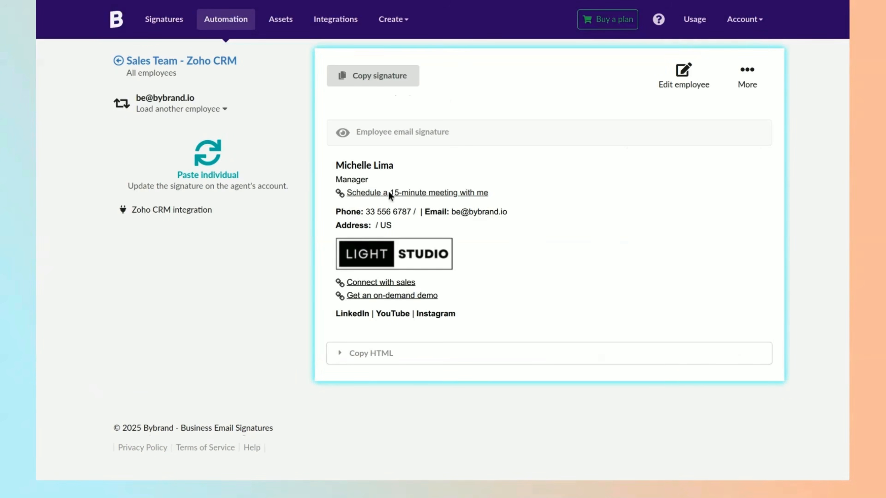
pyautogui.click(171, 209)
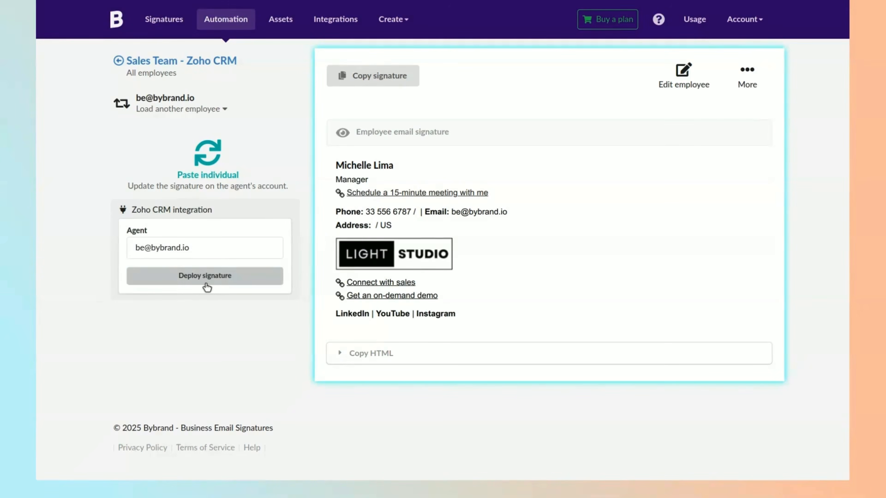
pyautogui.click(204, 276)
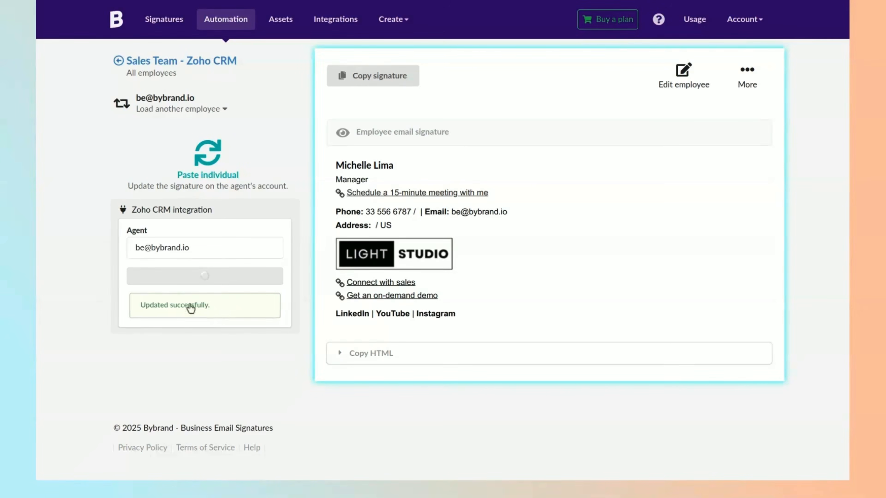
pyautogui.click(181, 108)
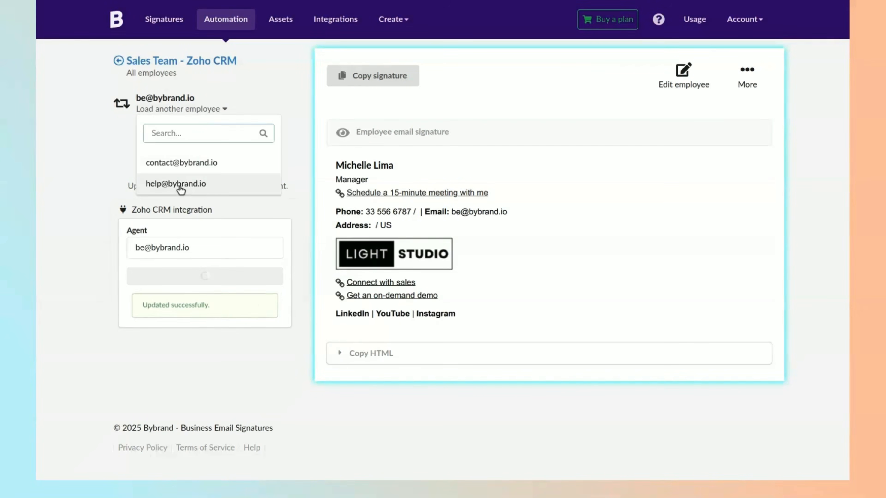
pyautogui.click(181, 163)
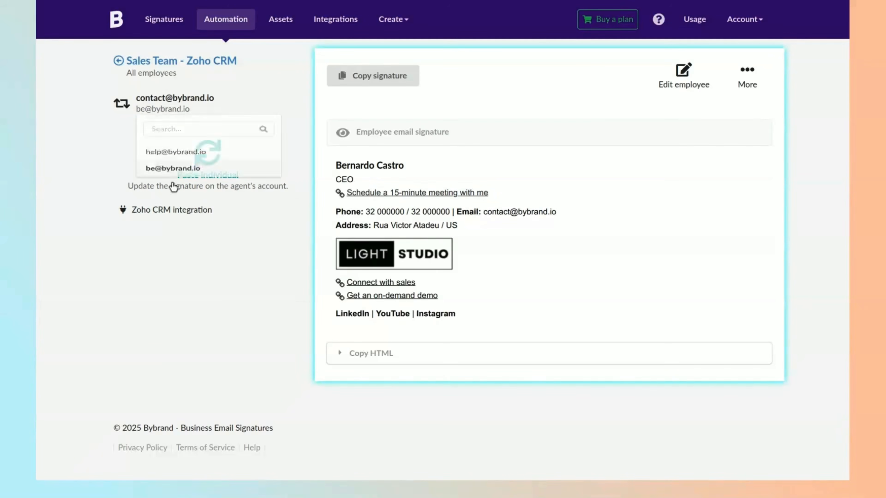
pyautogui.click(174, 168)
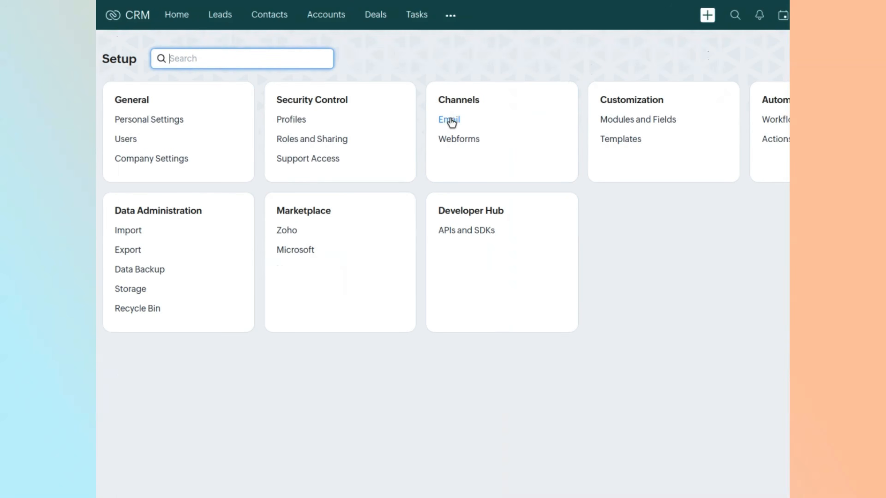
pyautogui.click(448, 119)
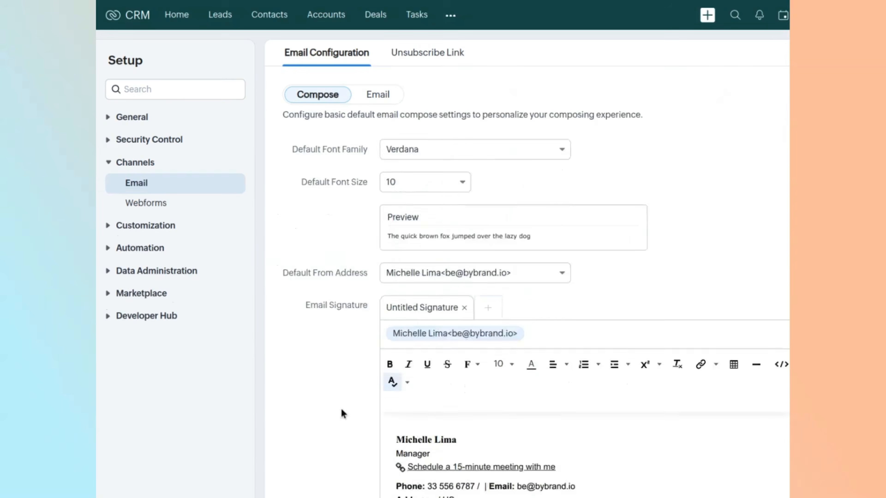